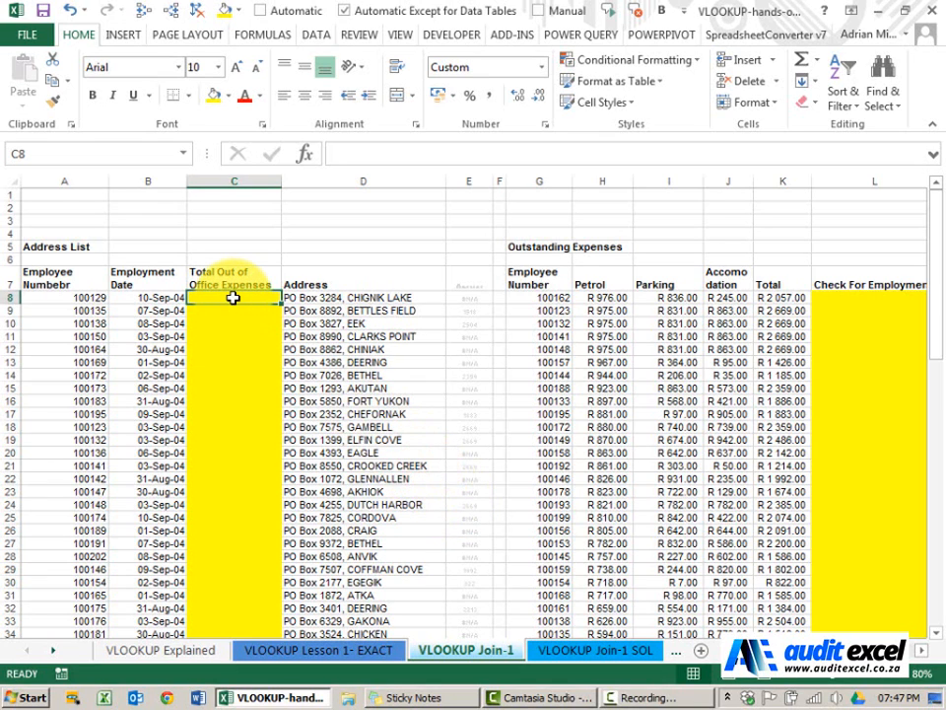
{"action": "mouse_move", "coordinate": [249, 307]}
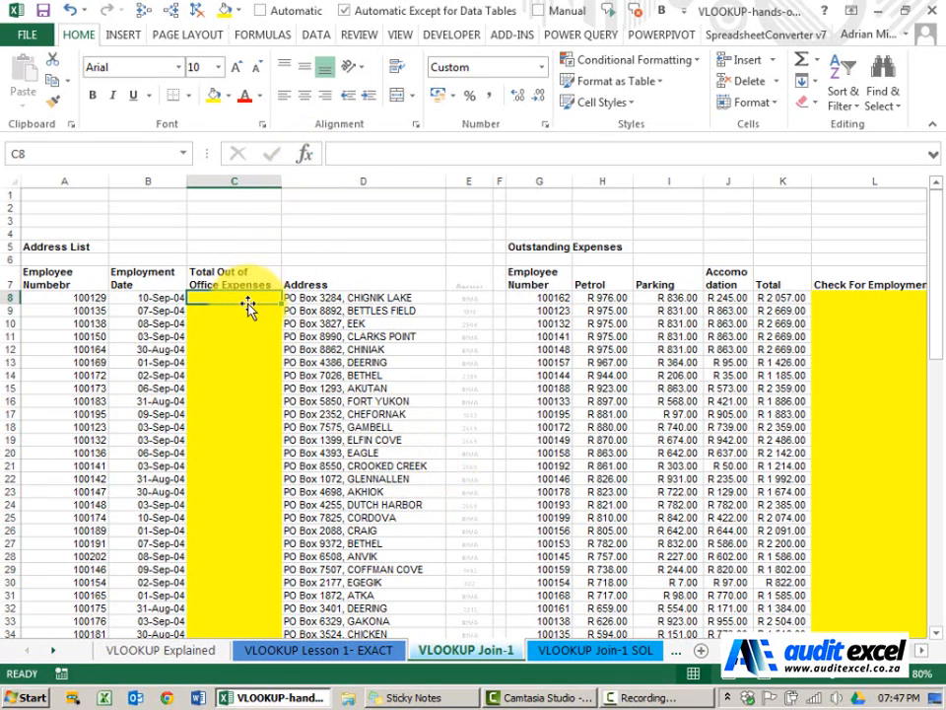
Step: Start a VLOOKUP in C8 via Insert Function, with its argument fields ready
{"action": "left_click", "coordinate": [306, 154]}
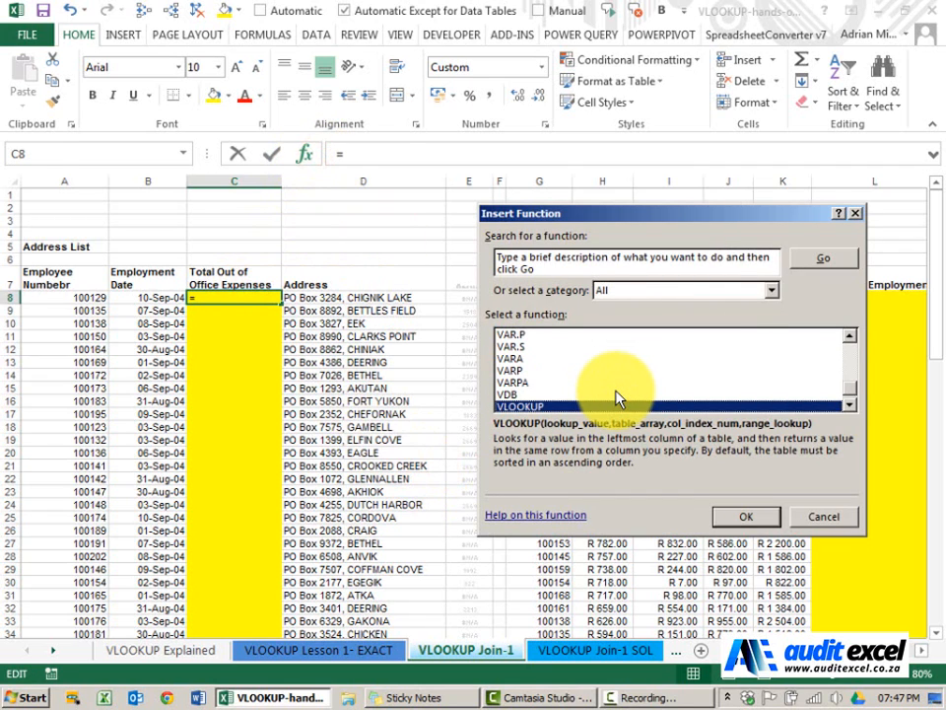
{"action": "left_click", "coordinate": [745, 516]}
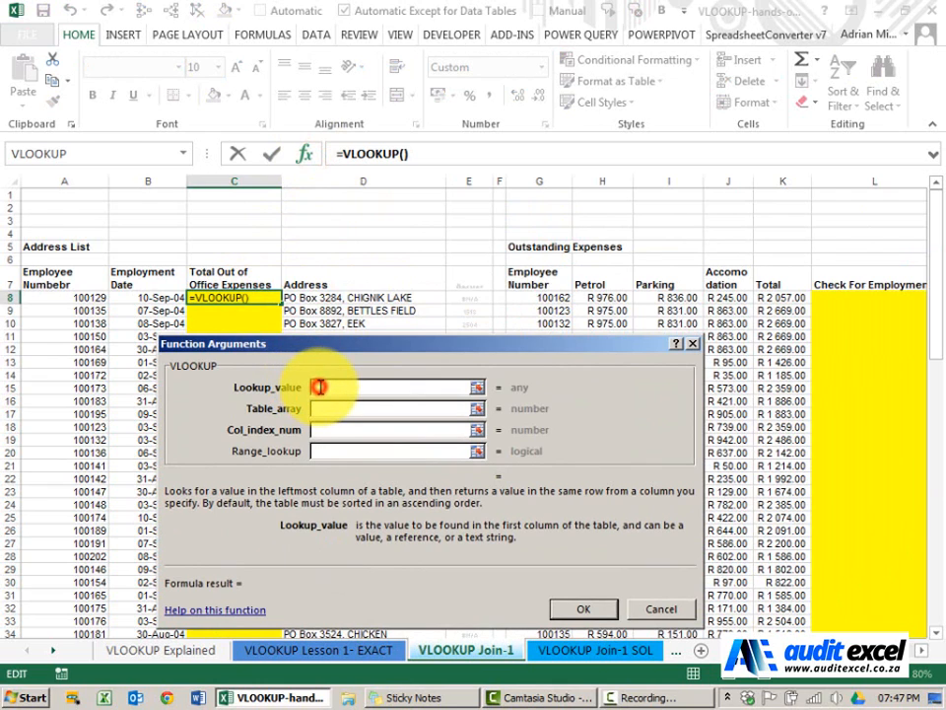
Step: Look up A8 in absolute range $G$8:$K$35, returning column 5 with Range_lookup false, and confirm
{"action": "left_click", "coordinate": [63, 296]}
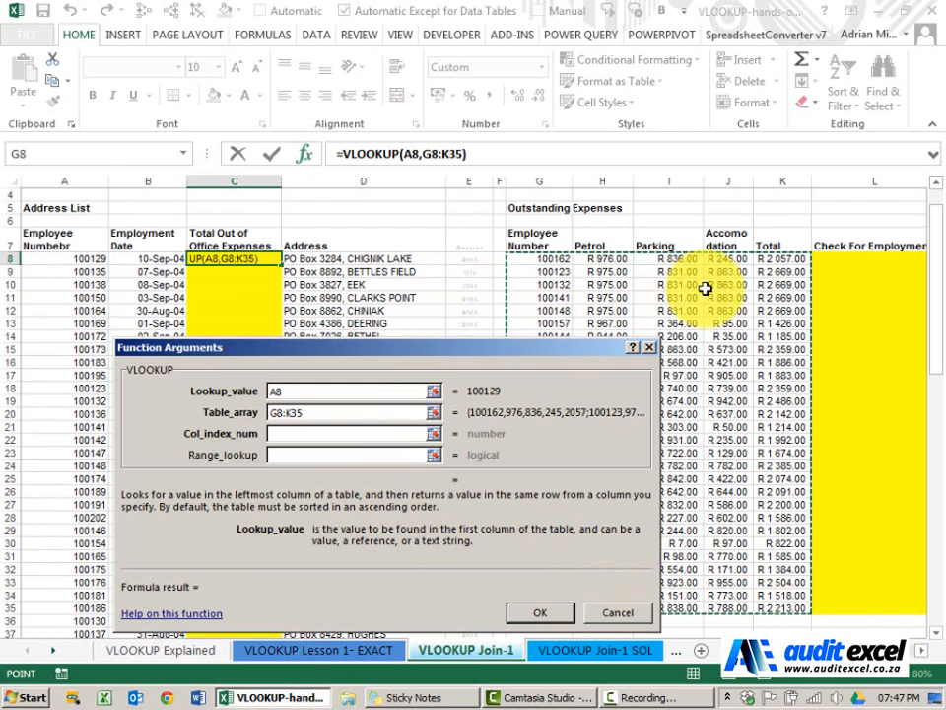
{"action": "mouse_move", "coordinate": [496, 353]}
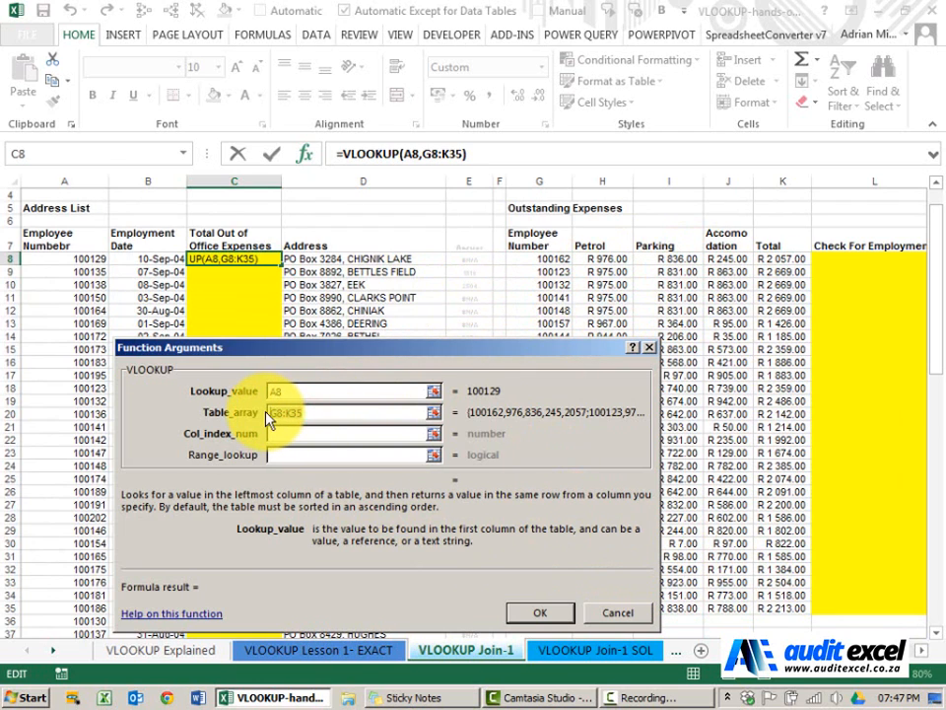
{"action": "key", "text": "F4"}
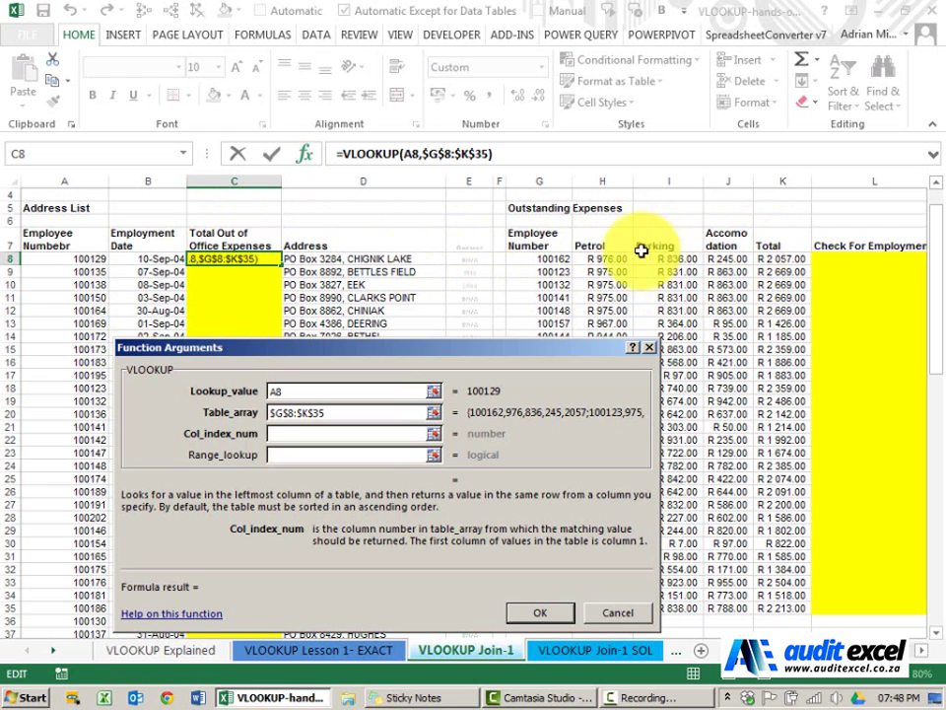
{"action": "left_click", "coordinate": [355, 434]}
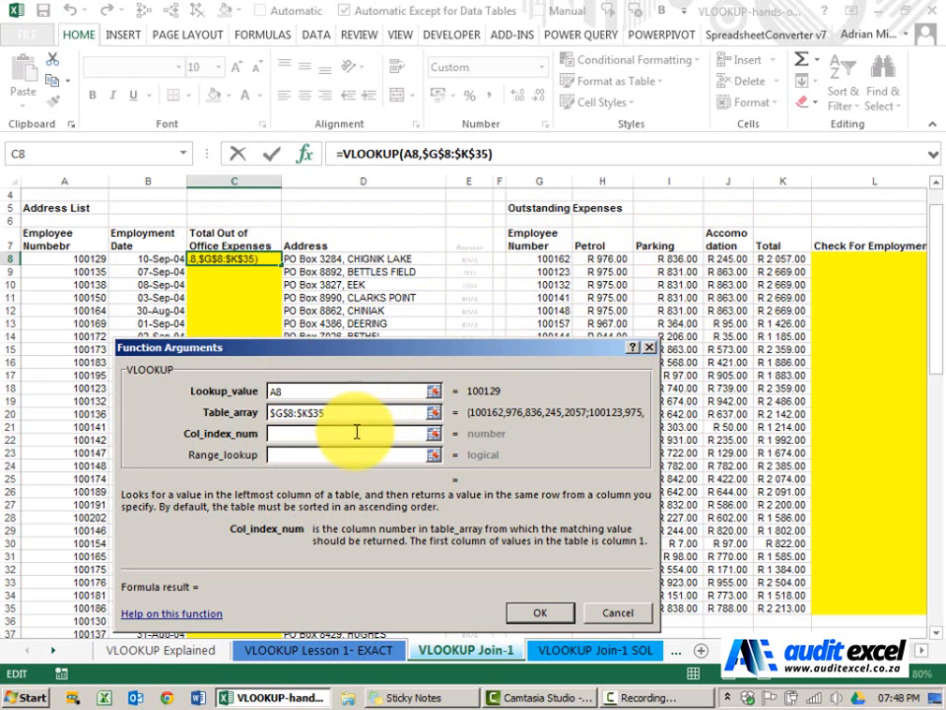
{"action": "type", "text": "5"}
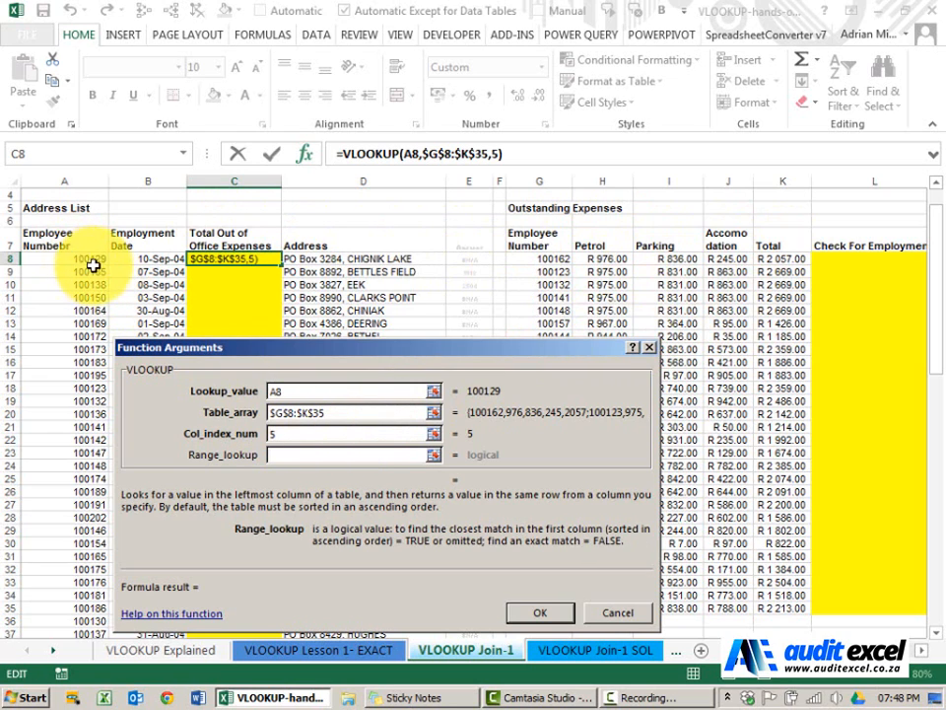
{"action": "mouse_move", "coordinate": [276, 300]}
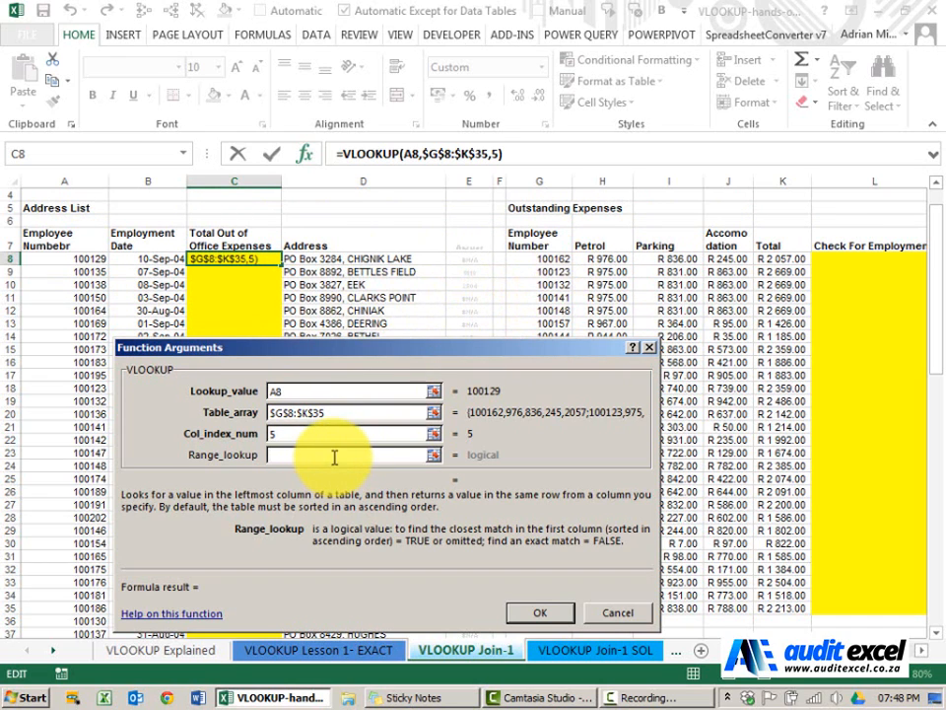
{"action": "type", "text": "false"}
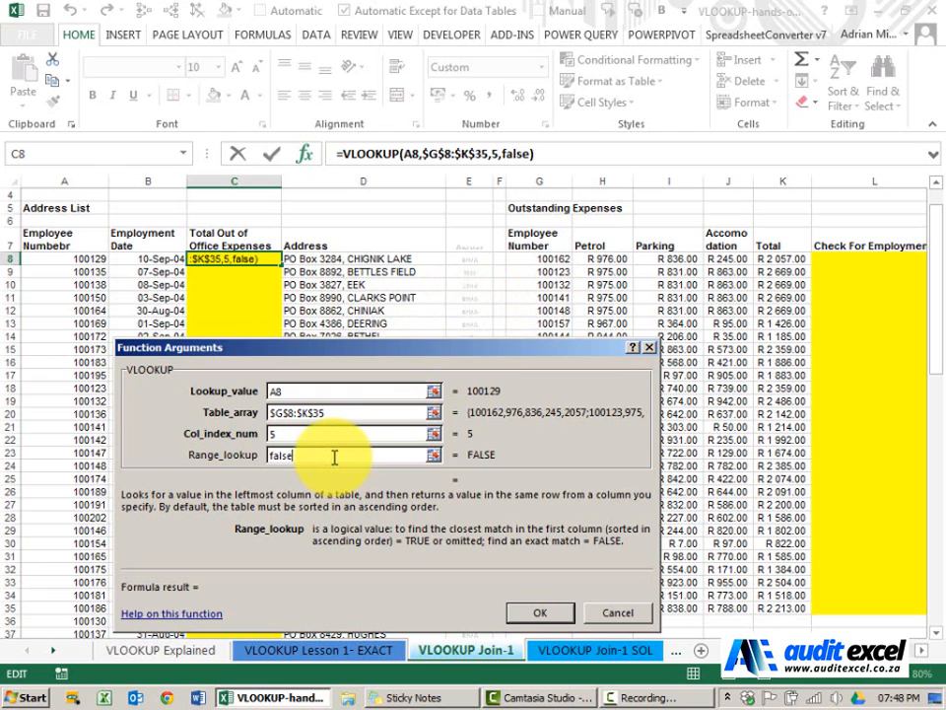
{"action": "left_click", "coordinate": [563, 611]}
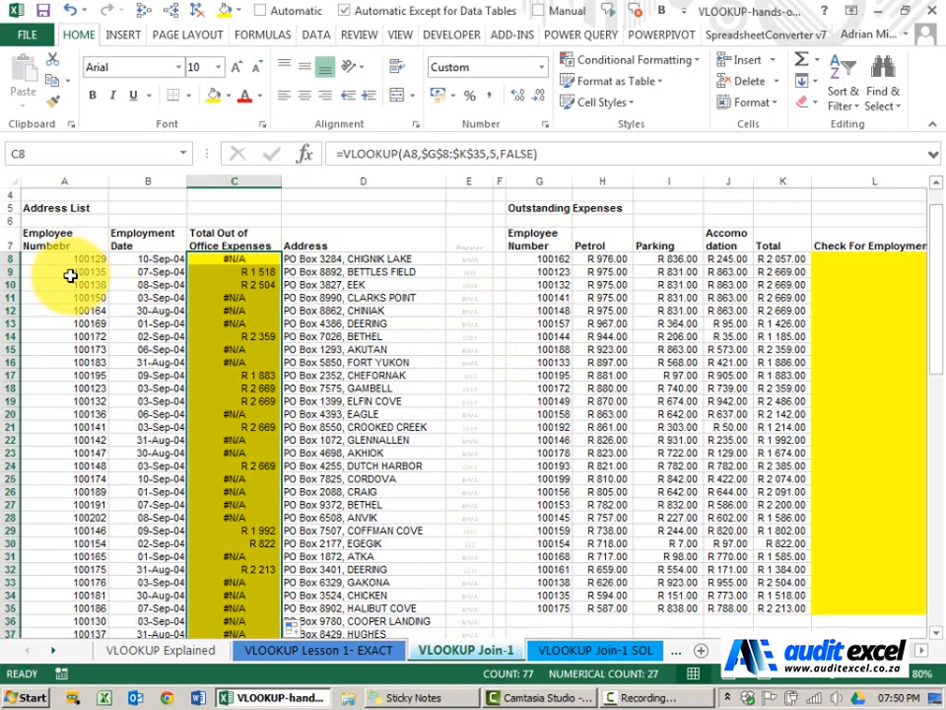
Step: Copy the expenses lookup down column C and check lower cells reference their own employee numbers
{"action": "left_click", "coordinate": [233, 272]}
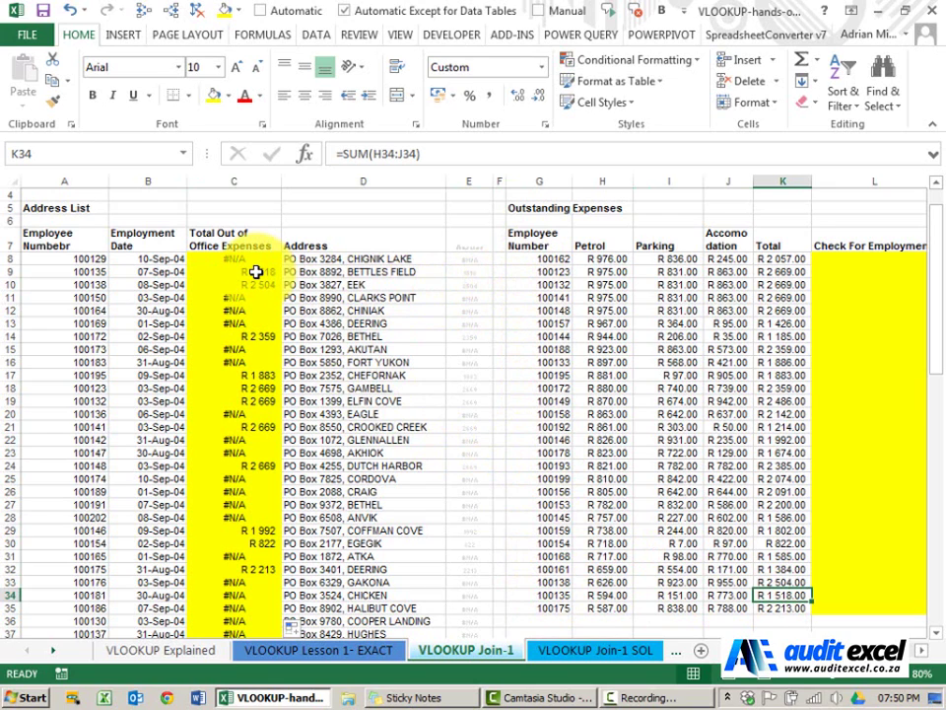
{"action": "left_click", "coordinate": [232, 283]}
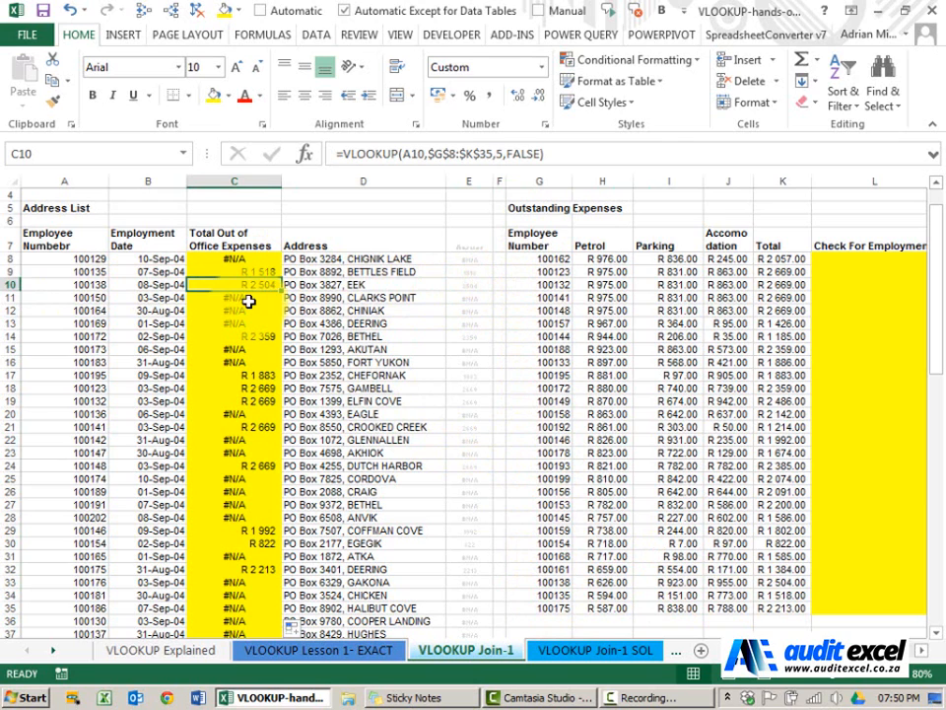
{"action": "left_click", "coordinate": [252, 298]}
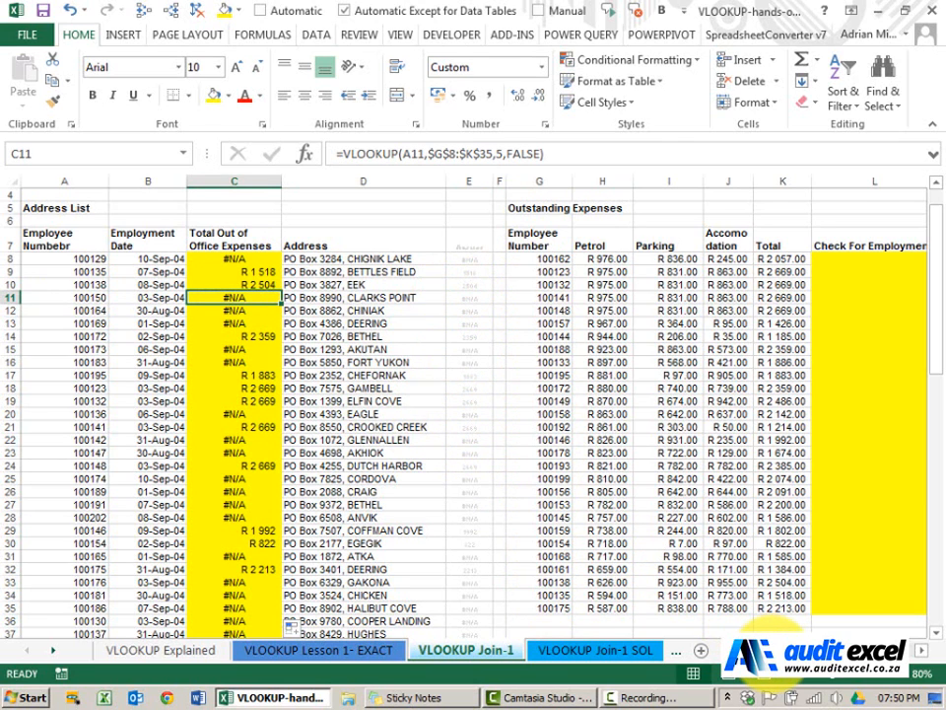
{"action": "scroll", "scroll_direction": "right", "scroll_amount": 3}
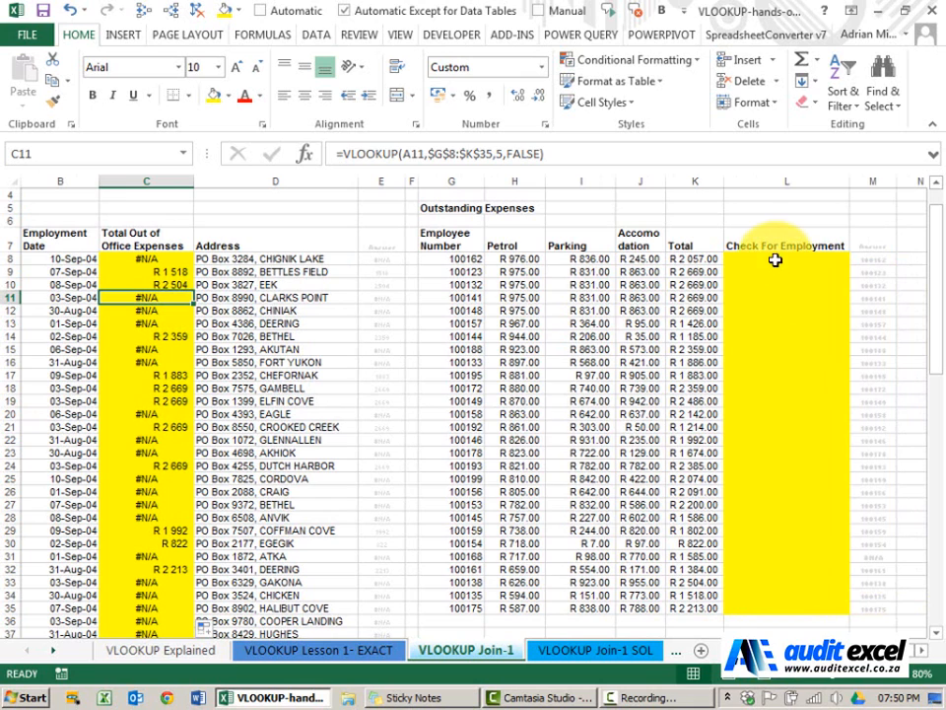
Step: Start a VLOOKUP in L8 via Insert Function with employee number G8 as its lookup value
{"action": "left_click", "coordinate": [785, 260]}
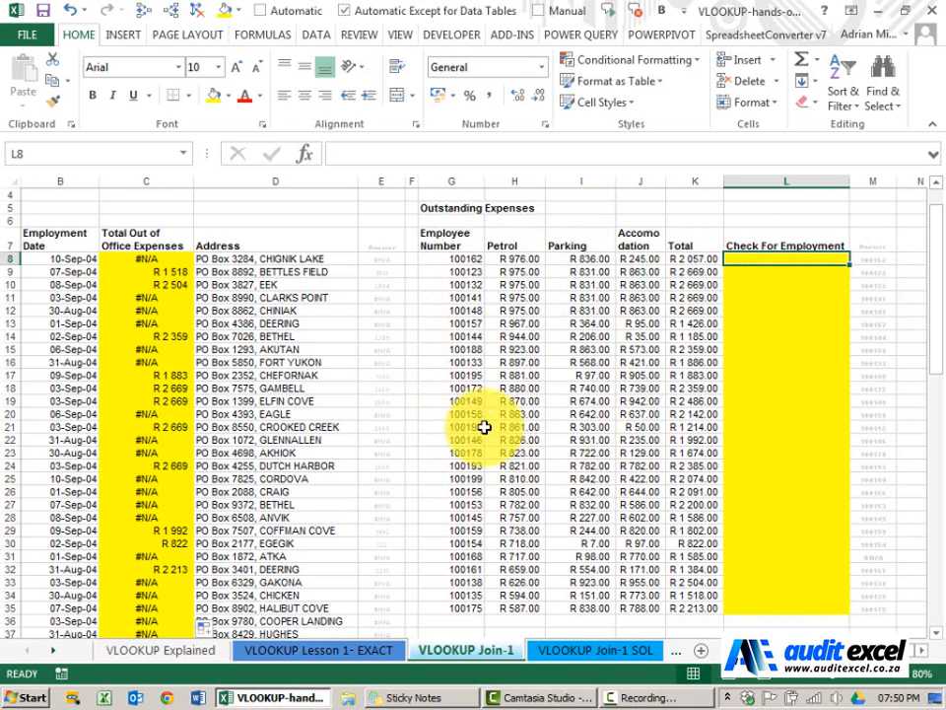
{"action": "mouse_move", "coordinate": [47, 288]}
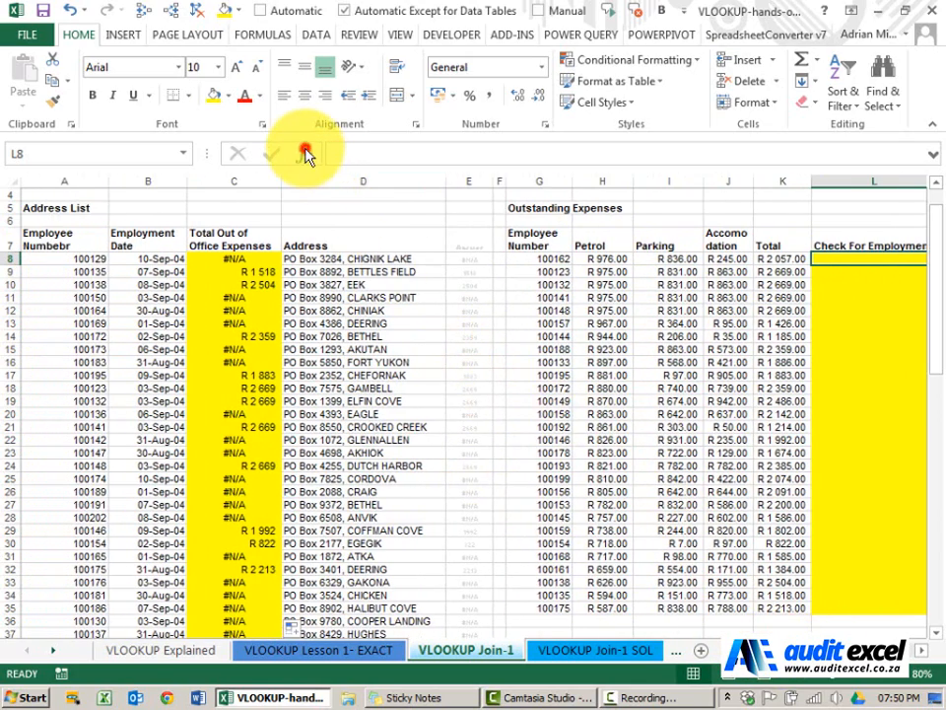
{"action": "left_click", "coordinate": [308, 154]}
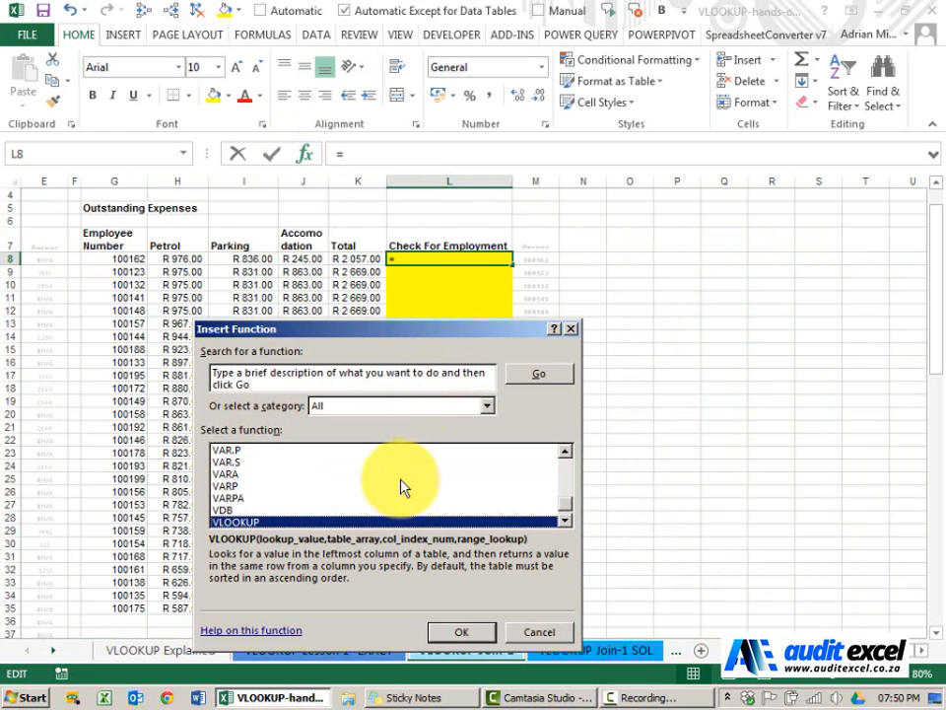
{"action": "left_click", "coordinate": [461, 631]}
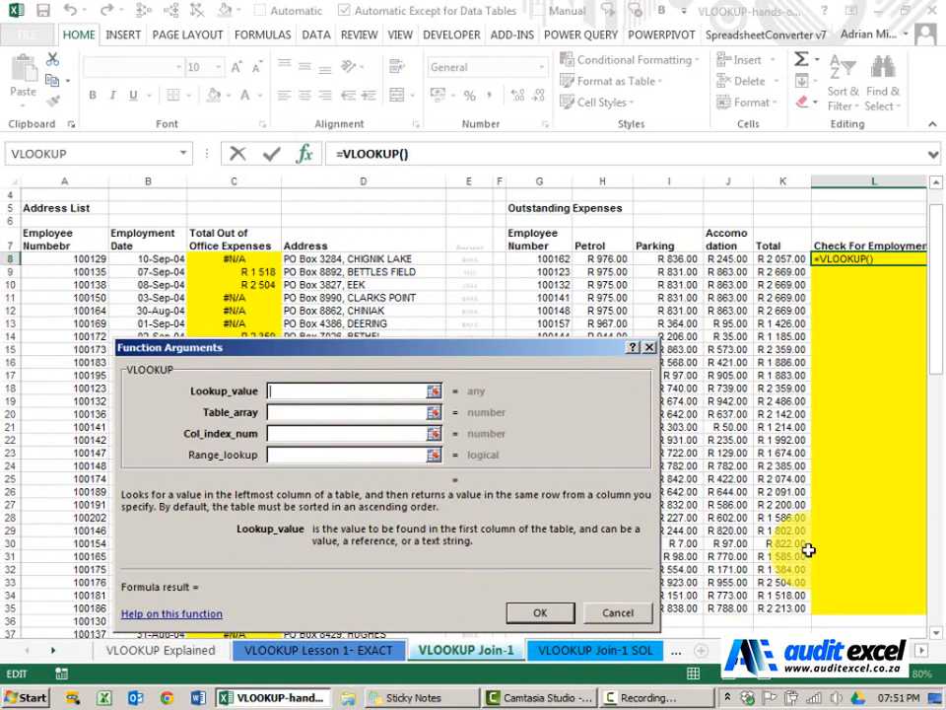
{"action": "left_click", "coordinate": [540, 259]}
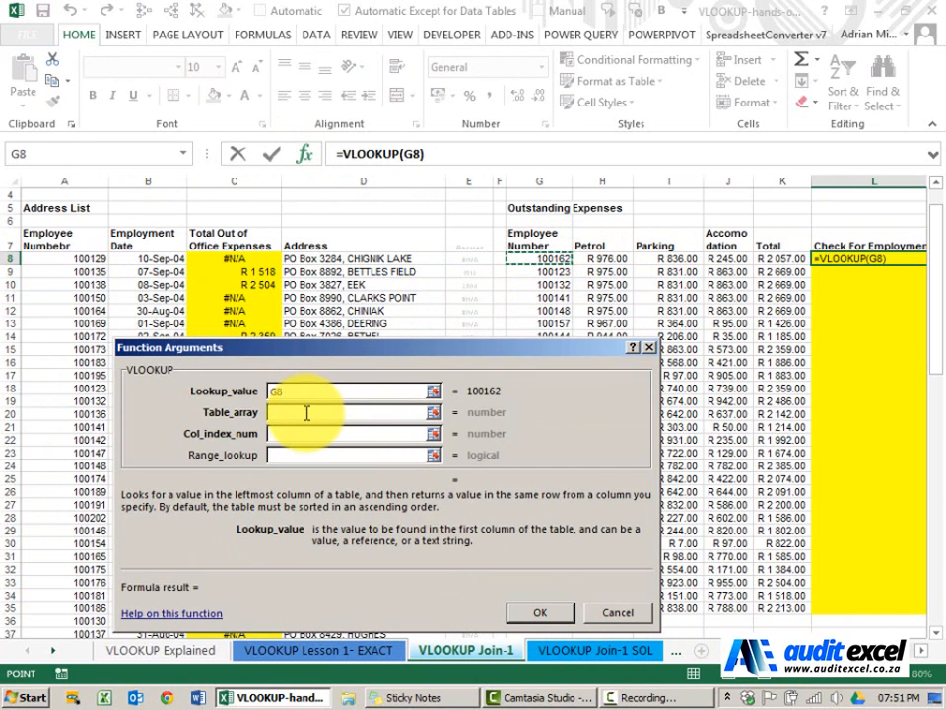
Step: Search $A$8:$A$84, return column 1 with Range_lookup false, and confirm the employment check
{"action": "left_click", "coordinate": [75, 258]}
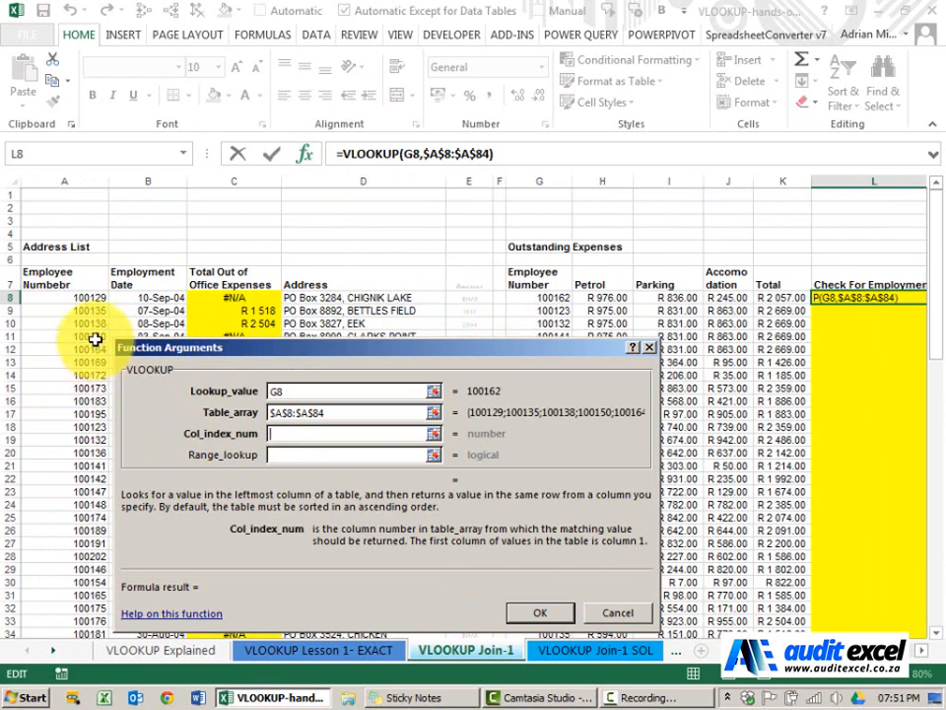
{"action": "left_click", "coordinate": [300, 434]}
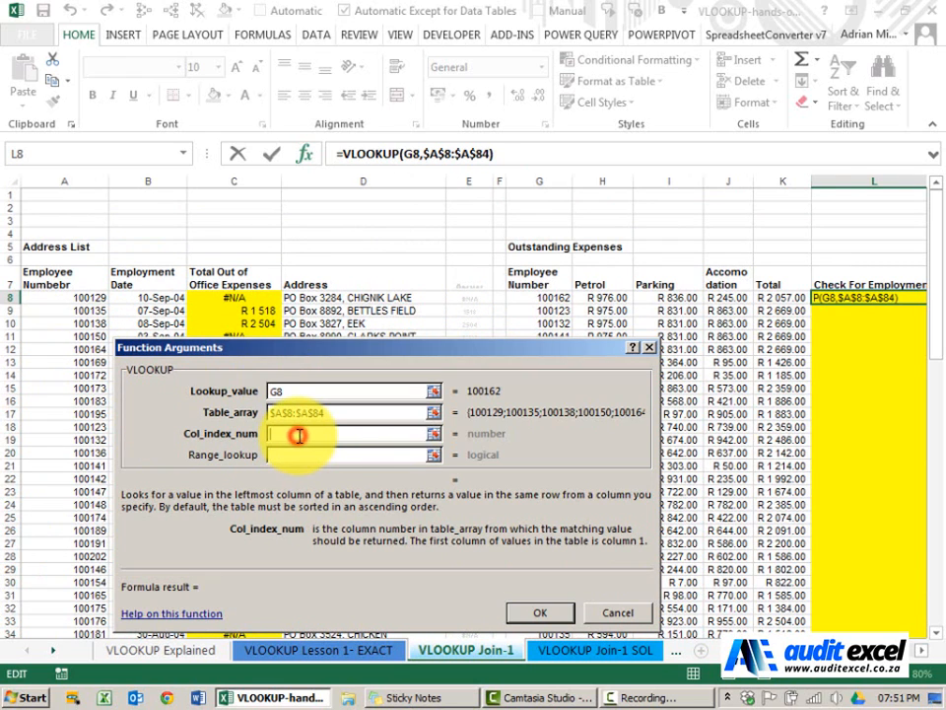
{"action": "type", "text": "1"}
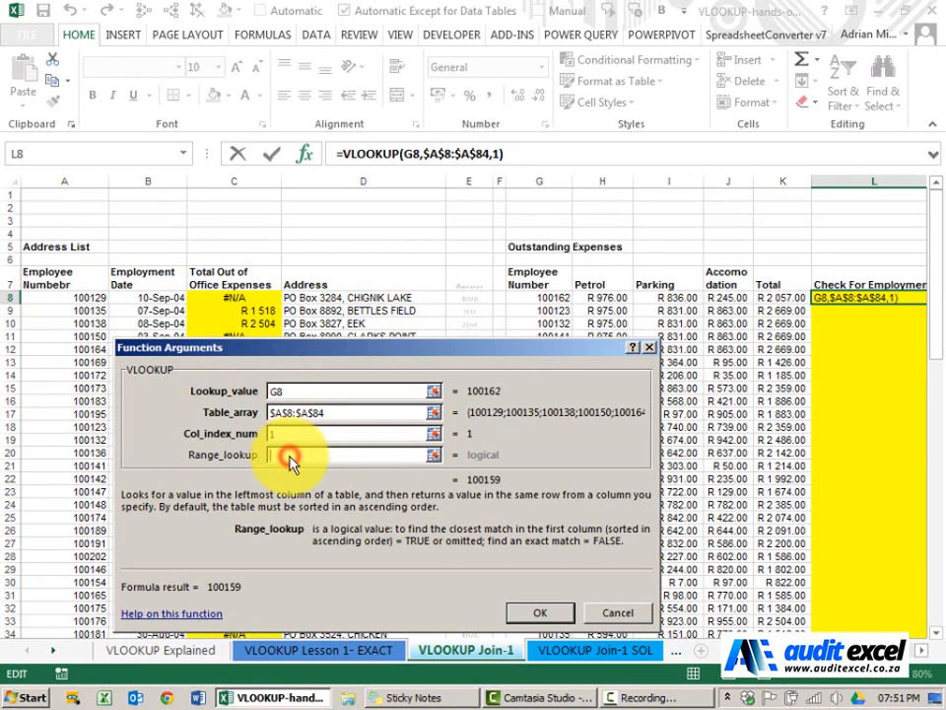
{"action": "left_click", "coordinate": [295, 454]}
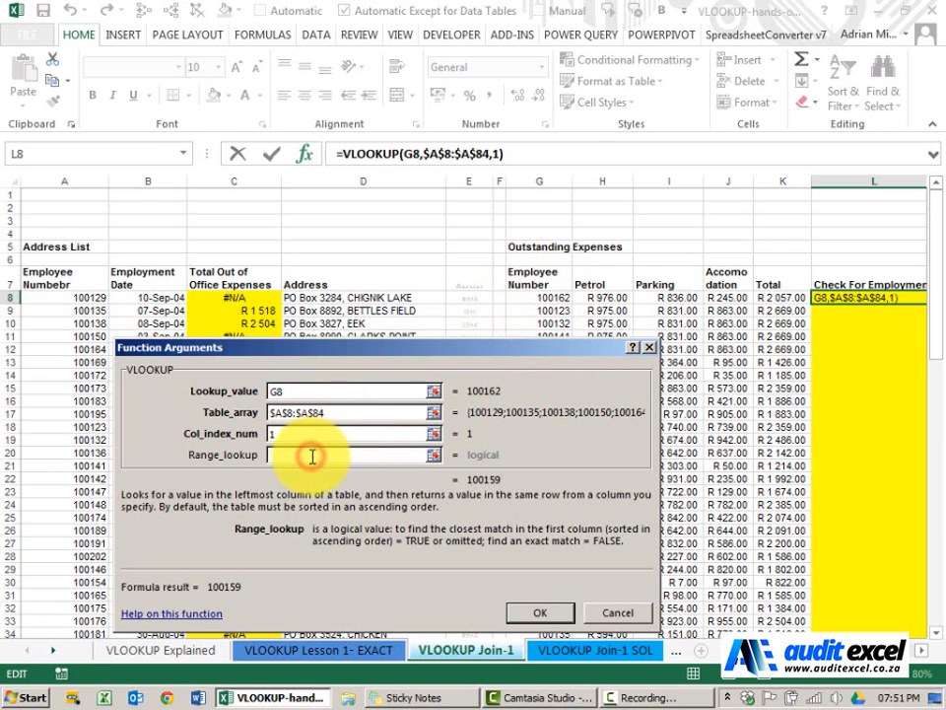
{"action": "type", "text": "false"}
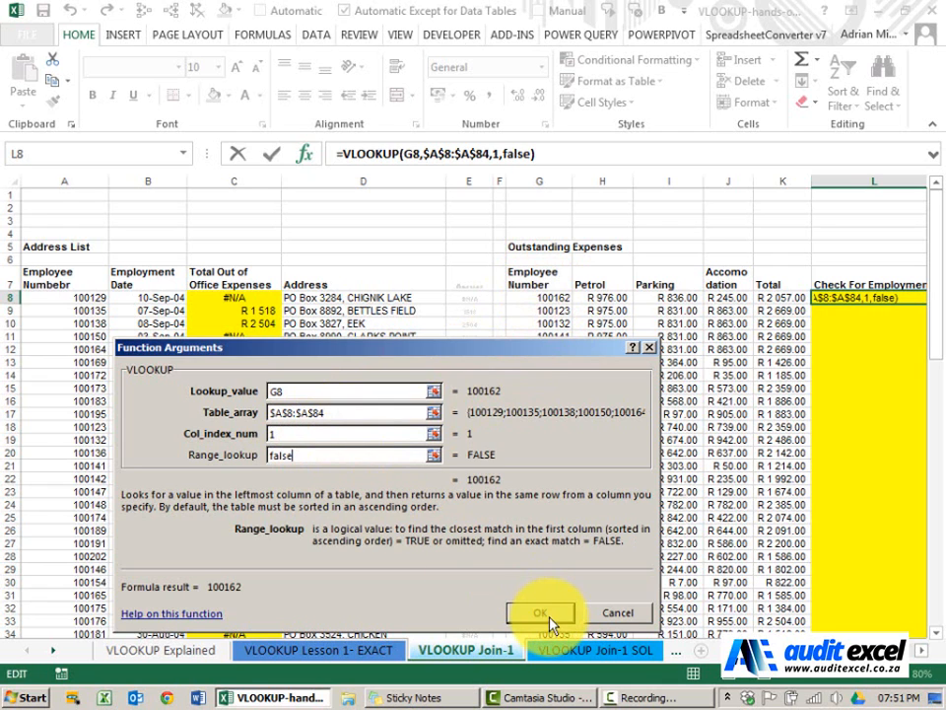
{"action": "left_click", "coordinate": [540, 611]}
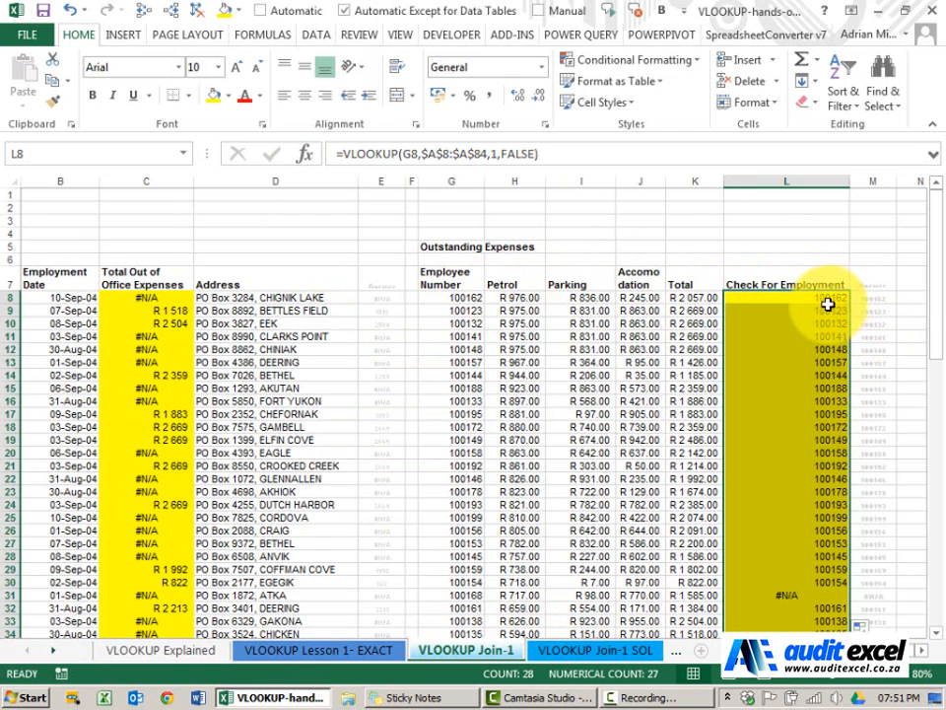
Step: Fill the employment check down column L and examine the employee number that returned #N/A
{"action": "scroll", "scroll_direction": "down", "scroll_amount": 3}
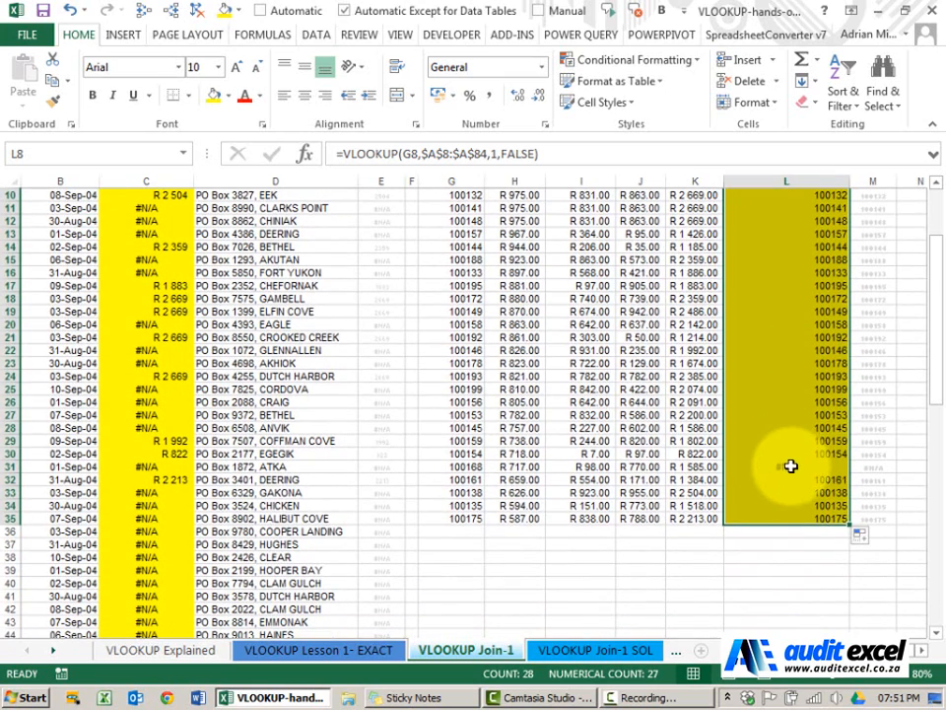
{"action": "left_click", "coordinate": [450, 466]}
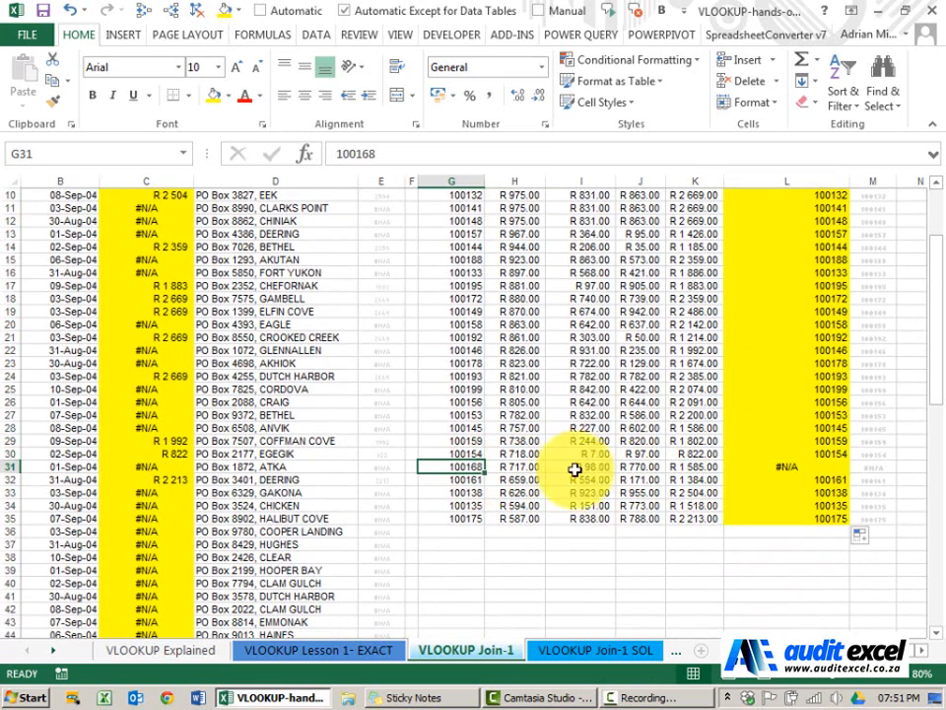